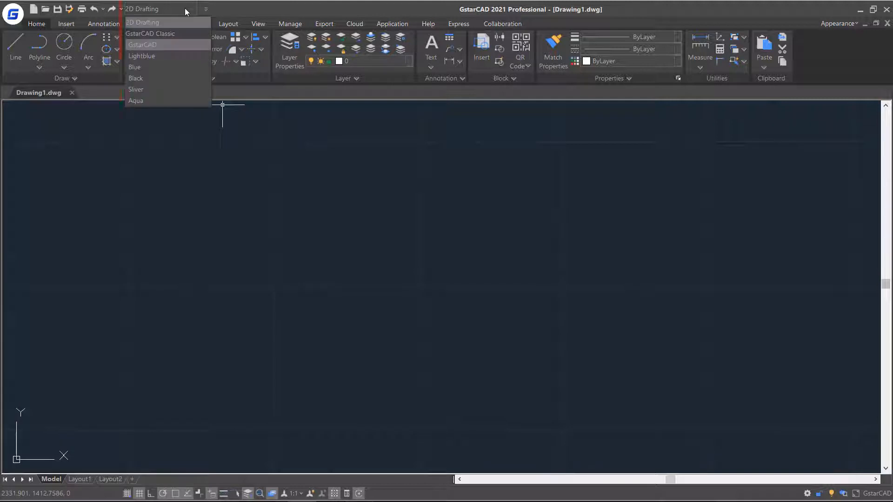
Switch to the classic workspace and back to the 2D Drafting workspace.
{"action": "left_click", "coordinate": [150, 33]}
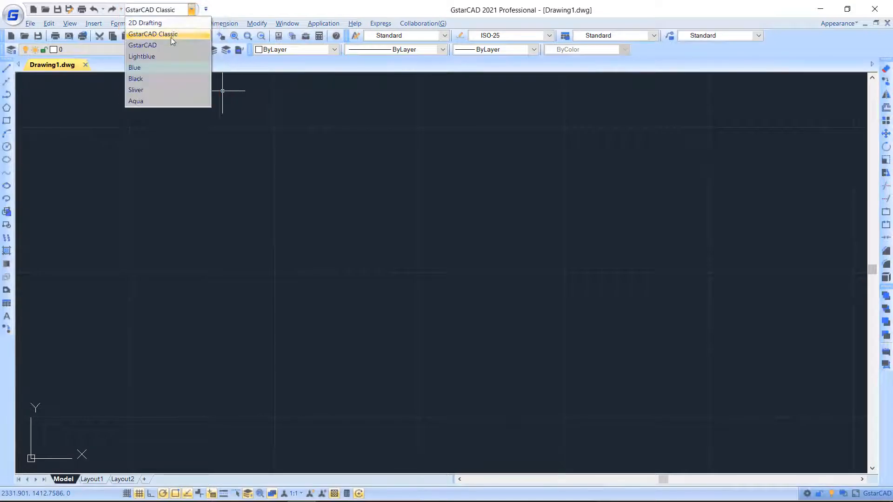
{"action": "left_click", "coordinate": [152, 35]}
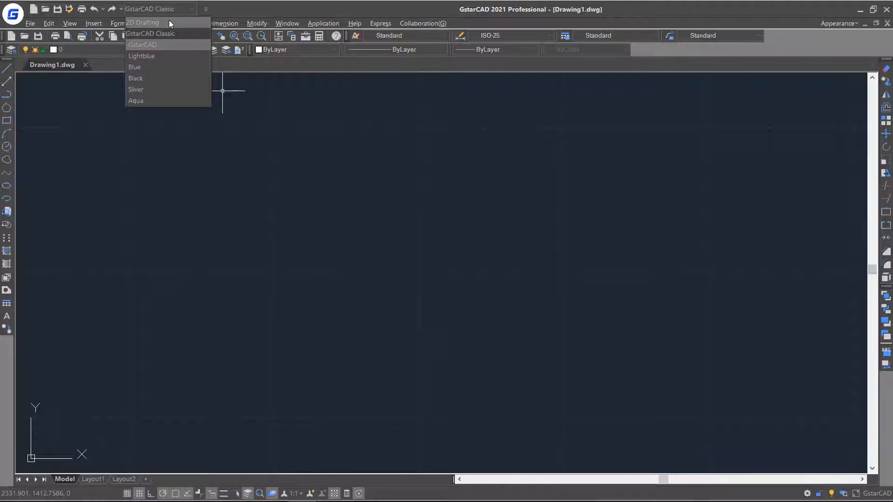
{"action": "left_click", "coordinate": [143, 22]}
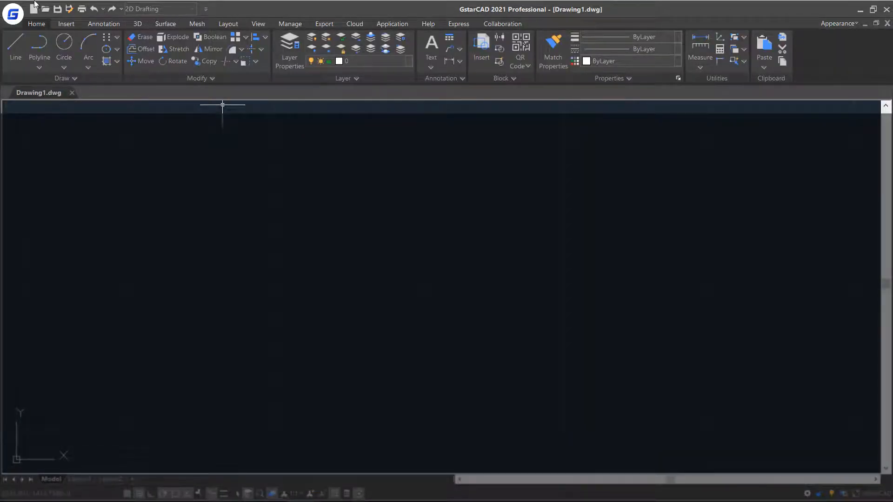
Browse the Surface and Express ribbons, return to Home and start the Rectangle tool.
{"action": "left_click", "coordinate": [166, 24]}
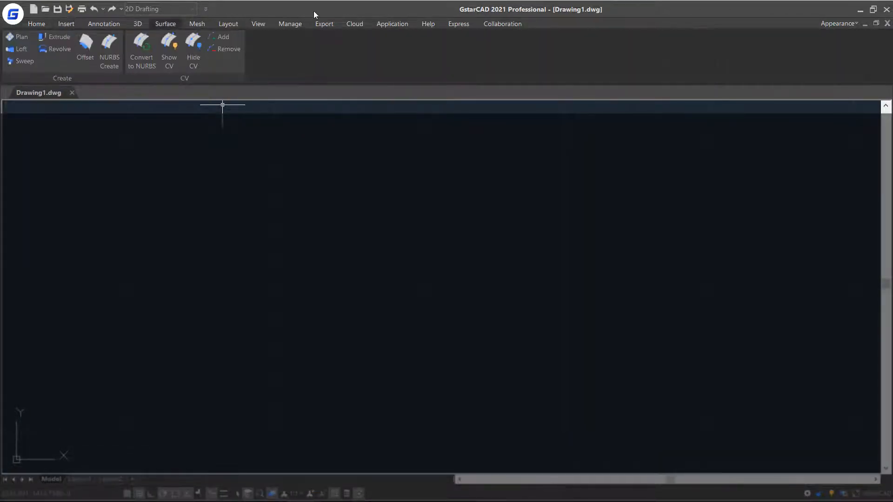
{"action": "left_click", "coordinate": [103, 24]}
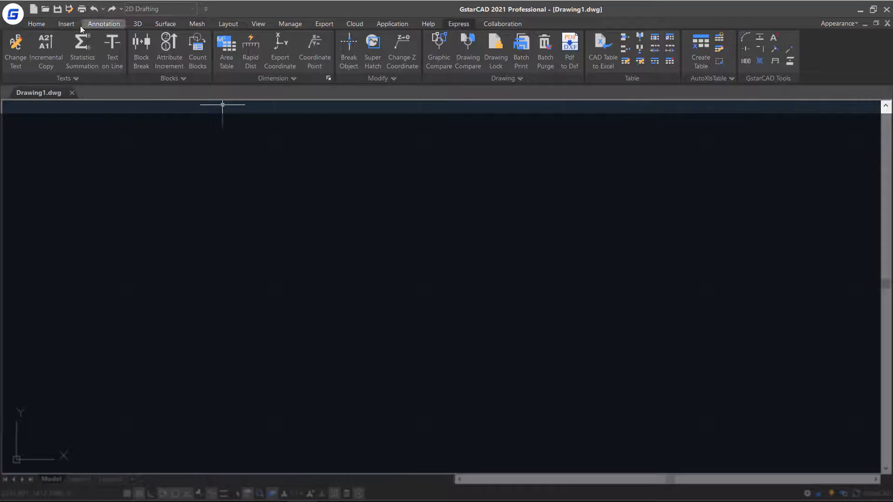
{"action": "left_click", "coordinate": [36, 24]}
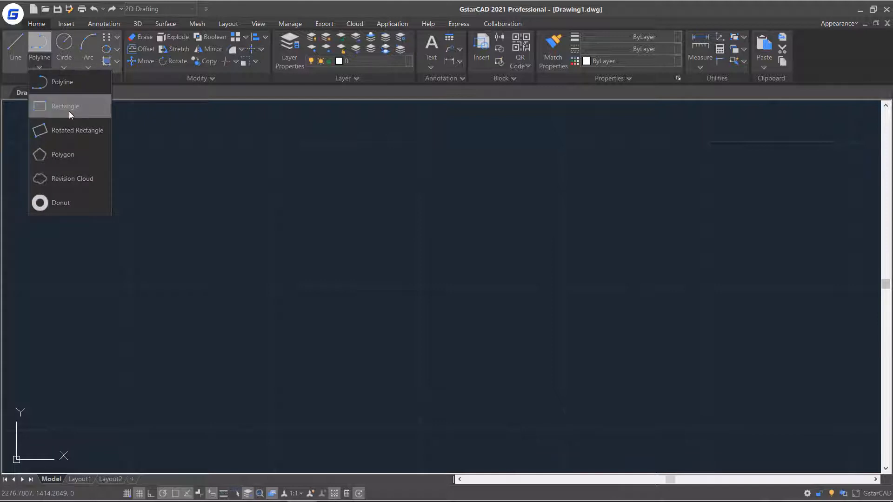
{"action": "left_click", "coordinate": [64, 106]}
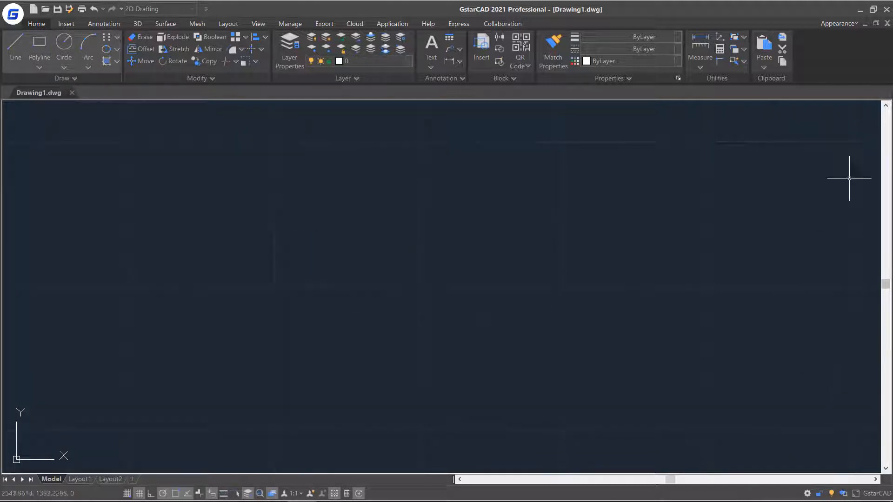
Show the menu bar and hide the file tabs from the Appearance menu.
{"action": "left_click", "coordinate": [838, 24]}
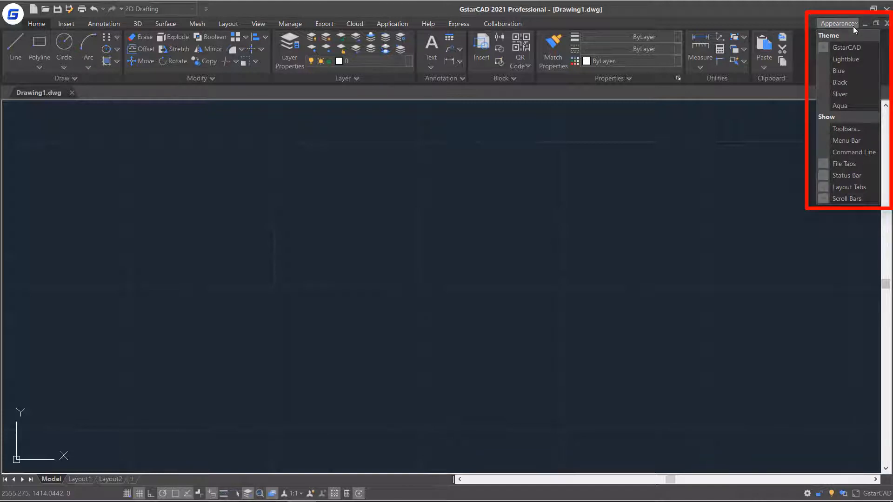
{"action": "mouse_move", "coordinate": [848, 140]}
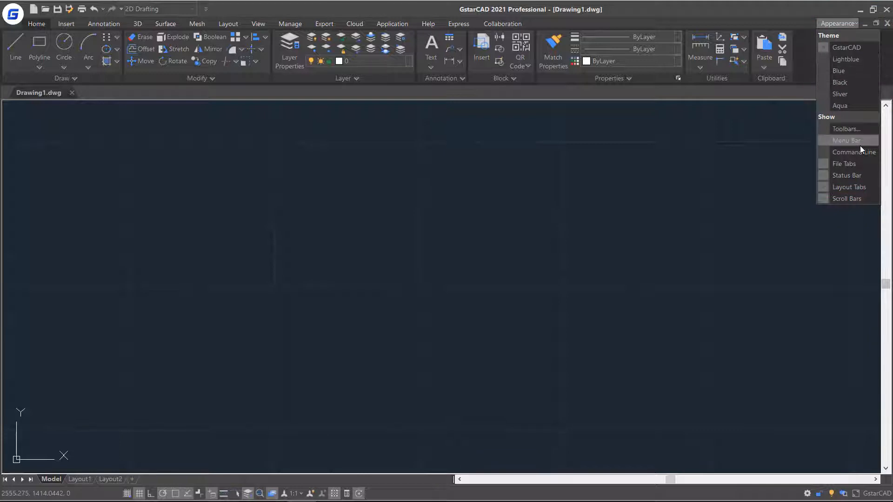
{"action": "left_click", "coordinate": [849, 141]}
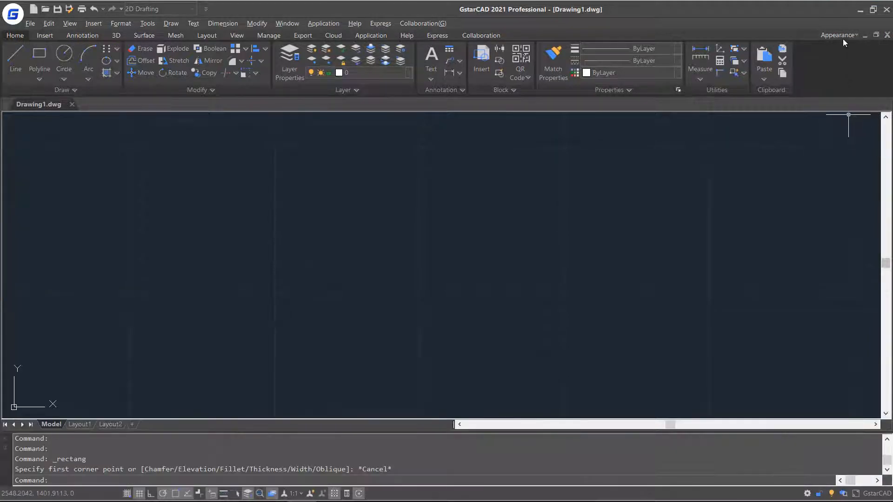
{"action": "left_click", "coordinate": [838, 34]}
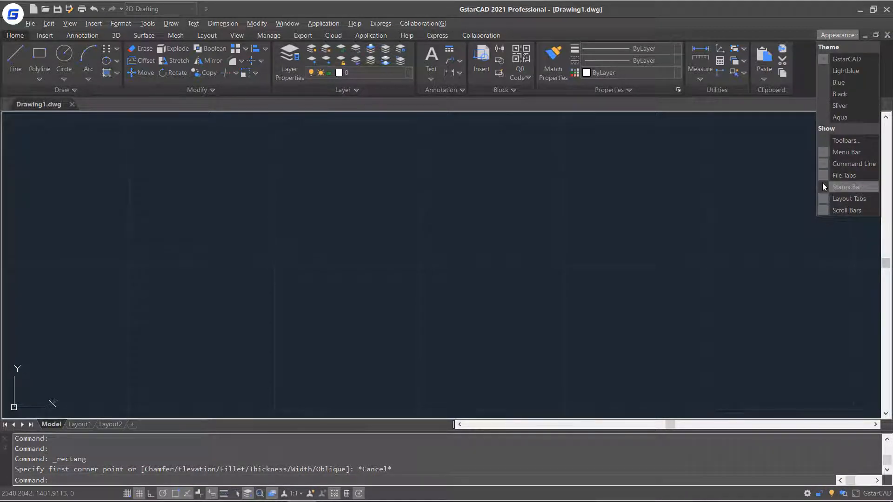
{"action": "left_click", "coordinate": [849, 187]}
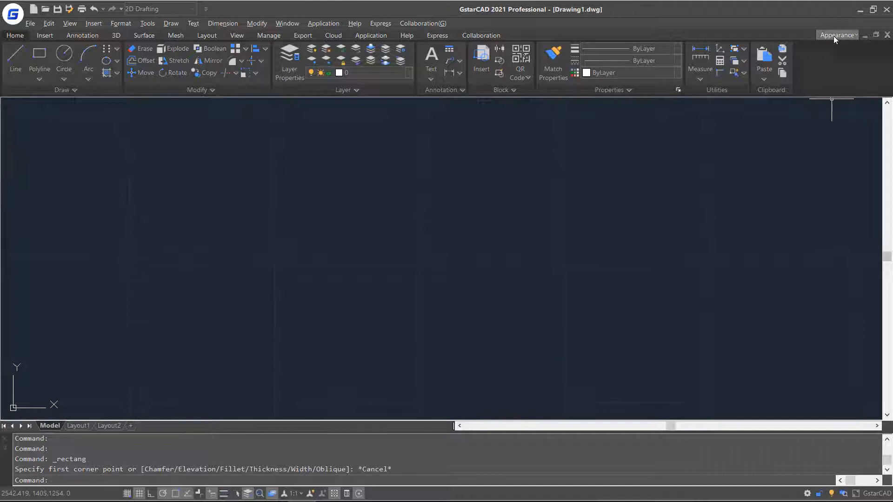
{"action": "mouse_move", "coordinate": [827, 154]}
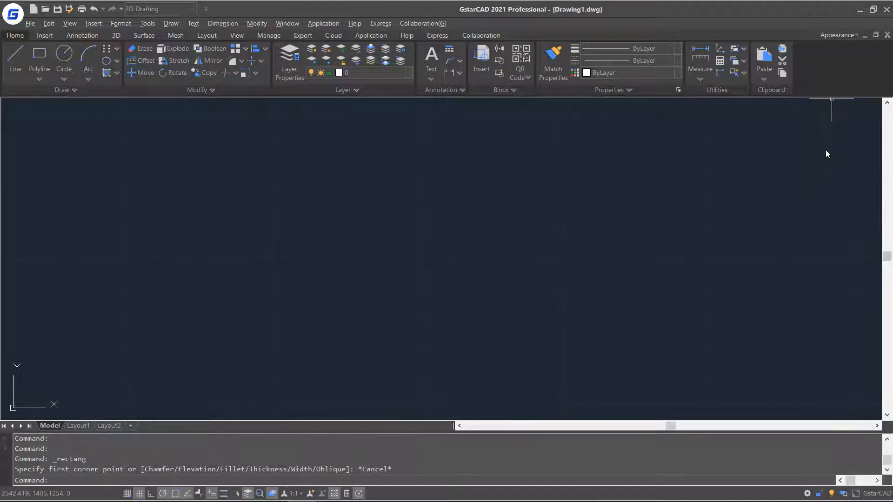
Display an additional toolbar from the Toolbars list.
{"action": "left_click", "coordinate": [838, 24]}
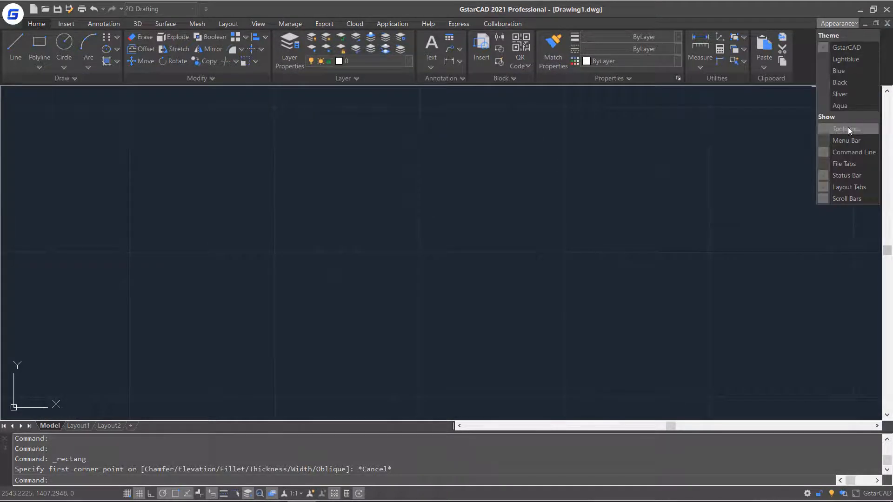
{"action": "left_click", "coordinate": [846, 128]}
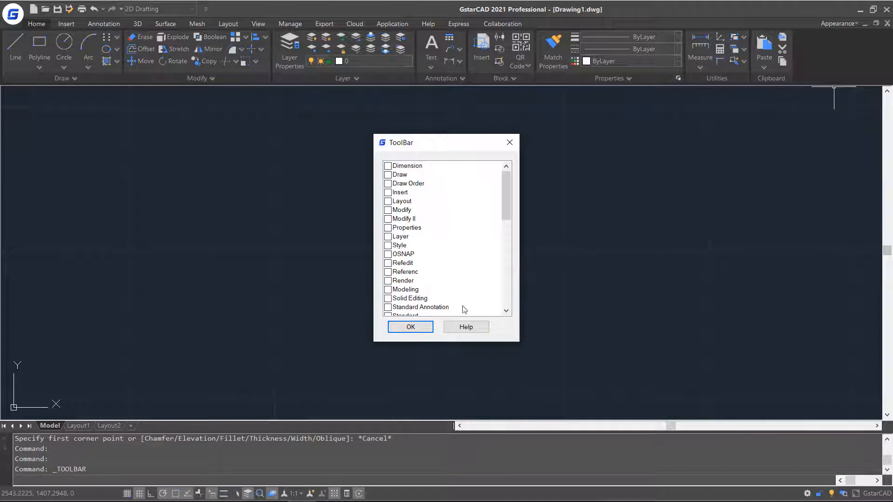
{"action": "left_click", "coordinate": [409, 327]}
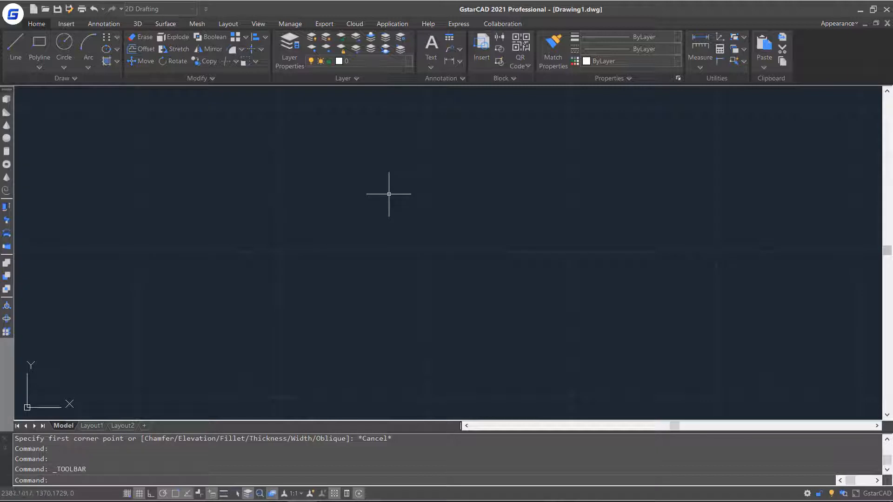
Set an isometric view and give the extruded box the Conceptual visual style.
{"action": "left_click", "coordinate": [12, 13]}
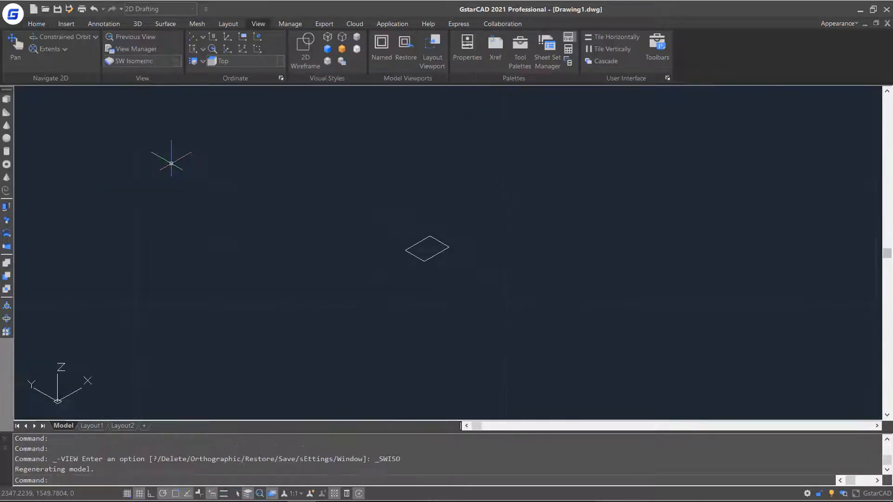
{"action": "left_click", "coordinate": [427, 250]}
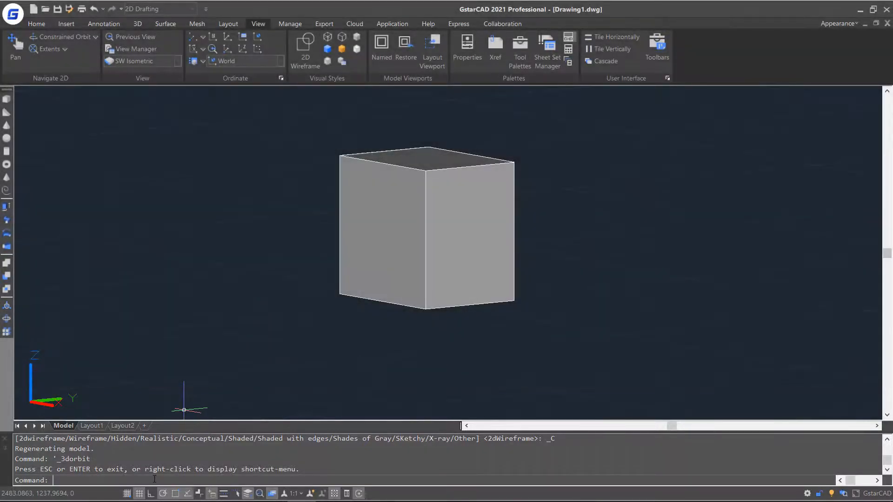
Undo the last 5 operations with UNDO, returning to the flat wireframe rectangle.
{"action": "type", "text": "UNDO"}
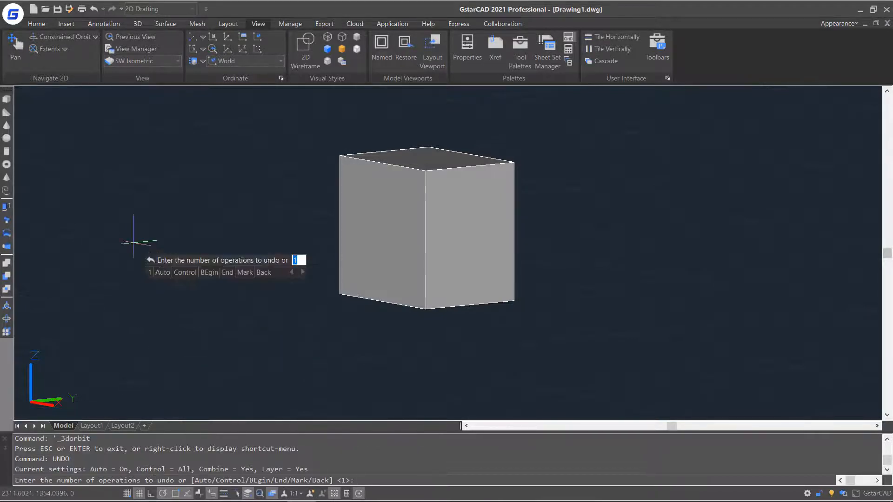
{"action": "type", "text": "5"}
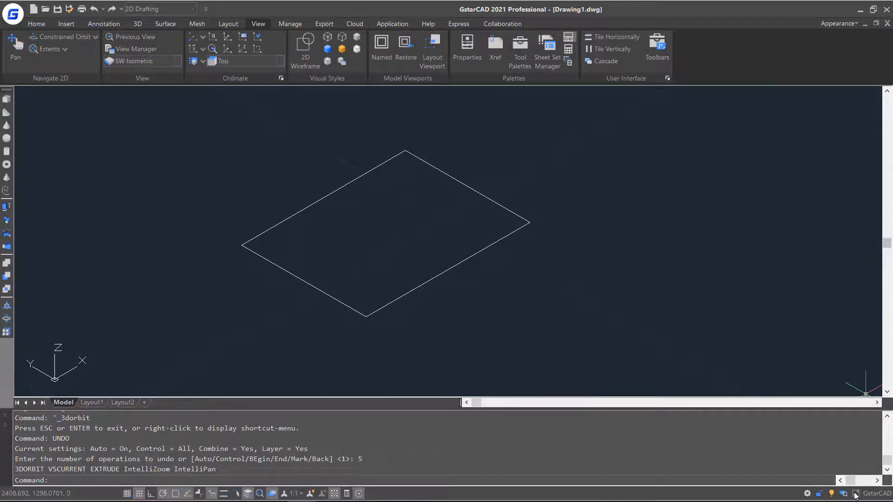
{"action": "key", "text": "ctrl+0"}
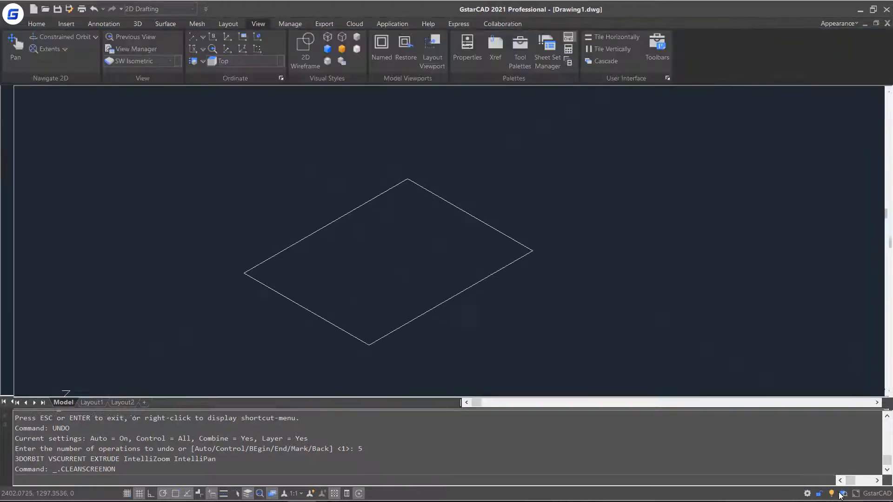
{"action": "key", "text": "ctrl+0"}
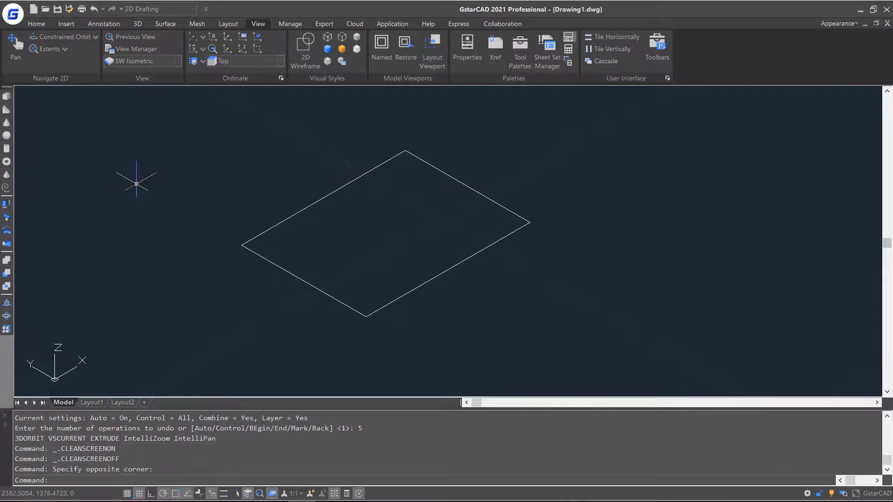
Run OPTIONS, browse User Preferences and open the drawing window Colors settings on Display.
{"action": "type", "text": "opt"}
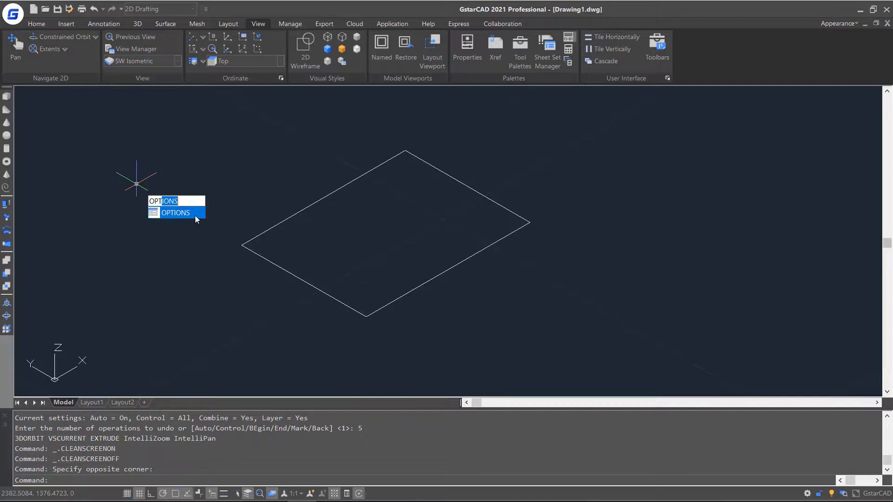
{"action": "left_click", "coordinate": [174, 212]}
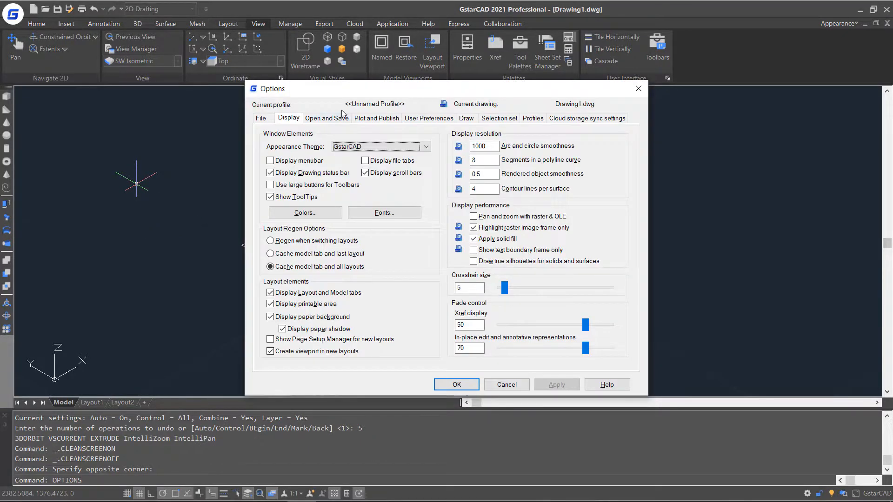
{"action": "left_click", "coordinate": [428, 118]}
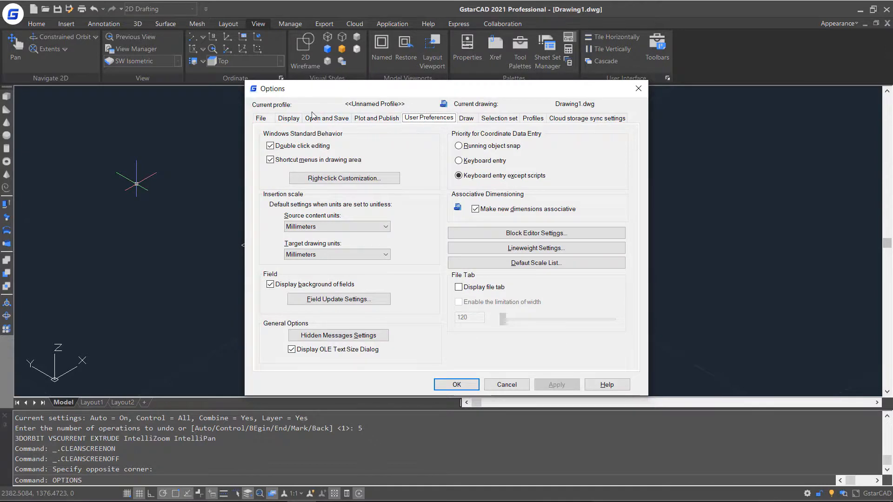
{"action": "left_click", "coordinate": [288, 118]}
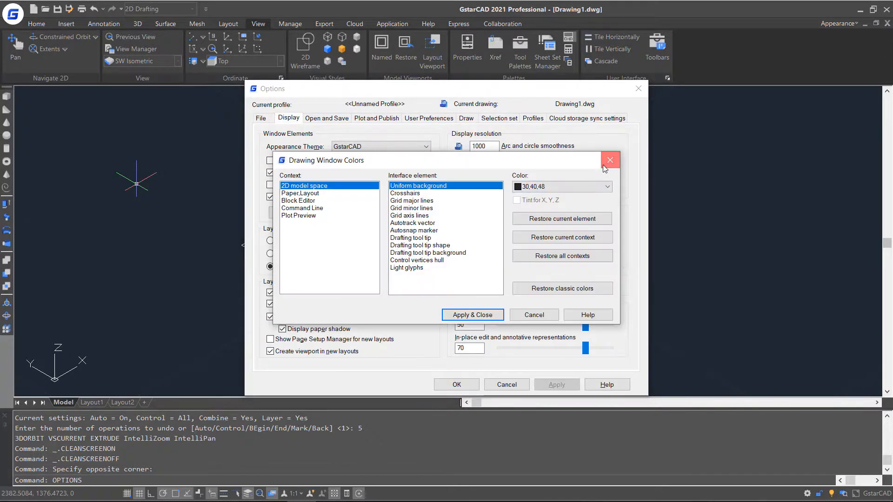